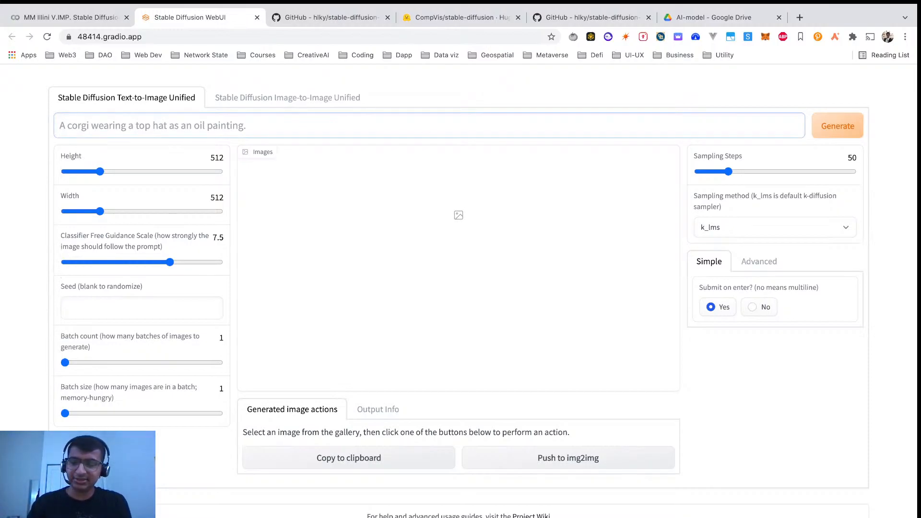
Enter the text-to-image prompt "AWESOME URBAN PLANNING"
text(AWESOME)
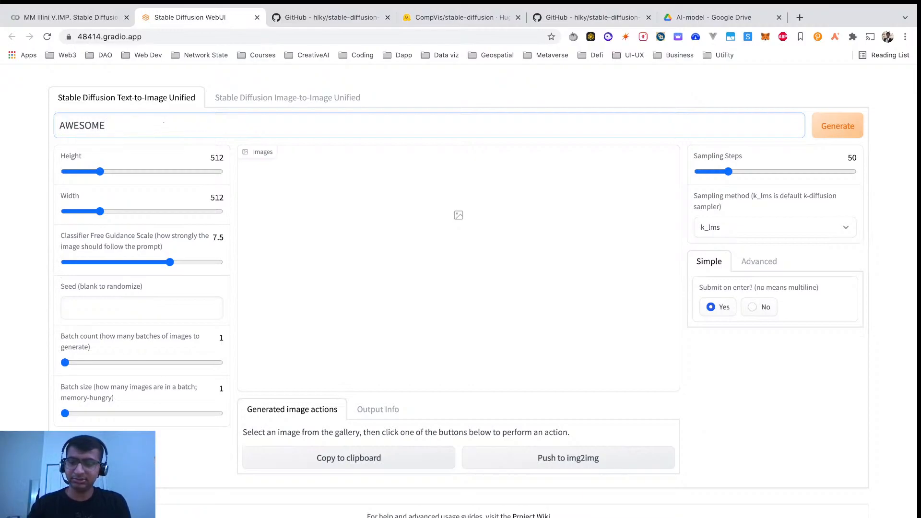
text(URBAN)
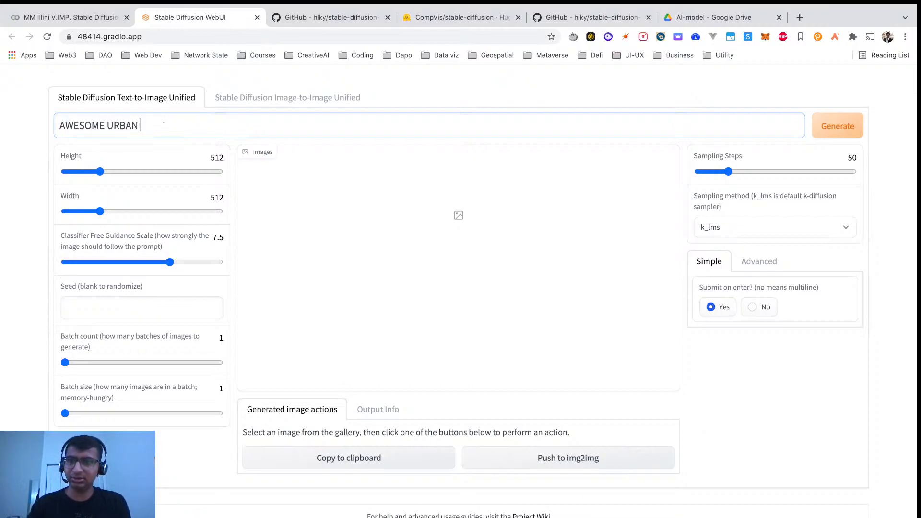
text(PLANNING)
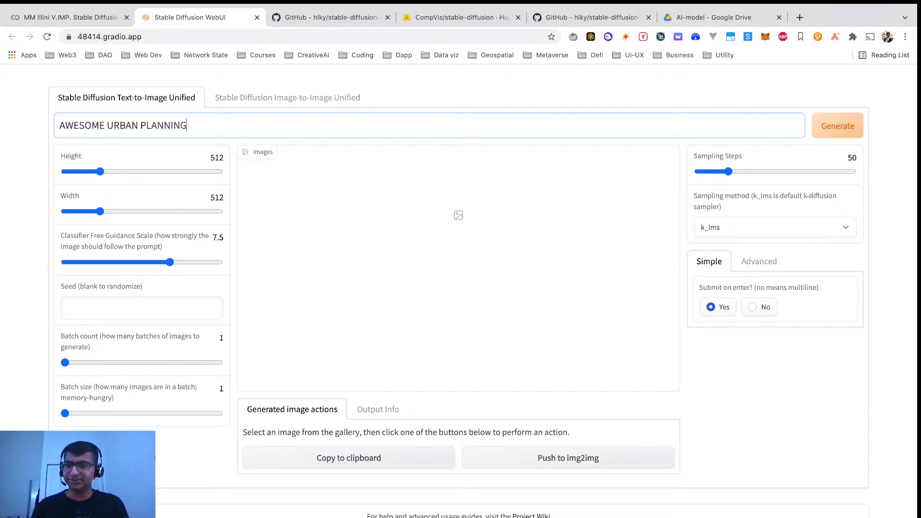
click(141, 308)
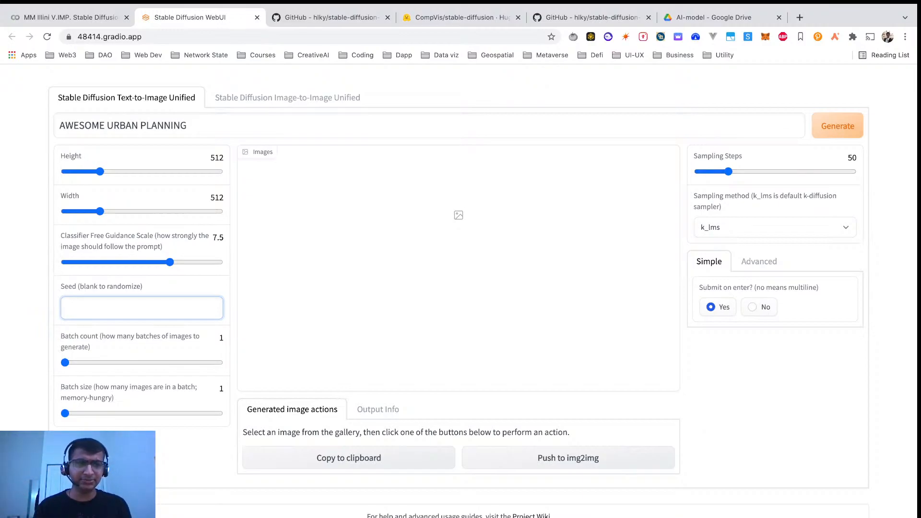
Generate an image from the "AWESOME URBAN PLANNING" prompt
click(837, 126)
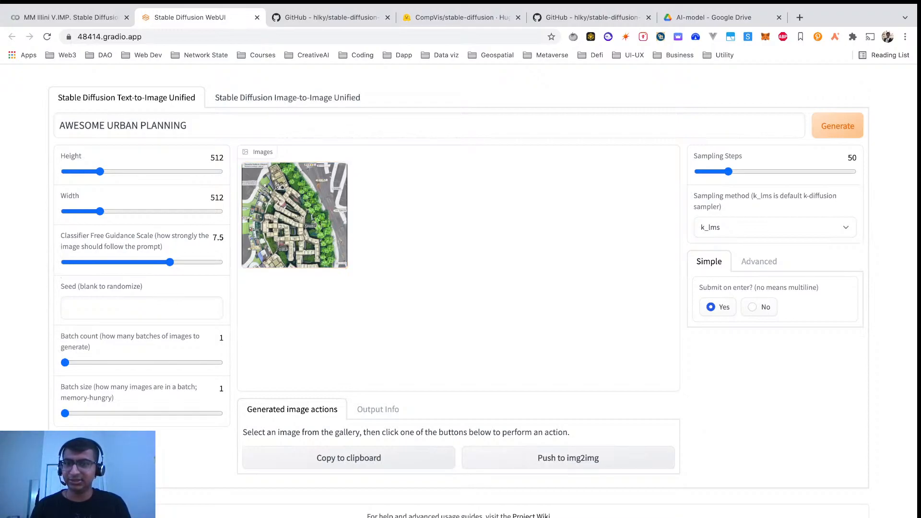
Glance at the Image-to-Image page, then enlarge the generated urban thumbnail on Text-to-Image
click(287, 98)
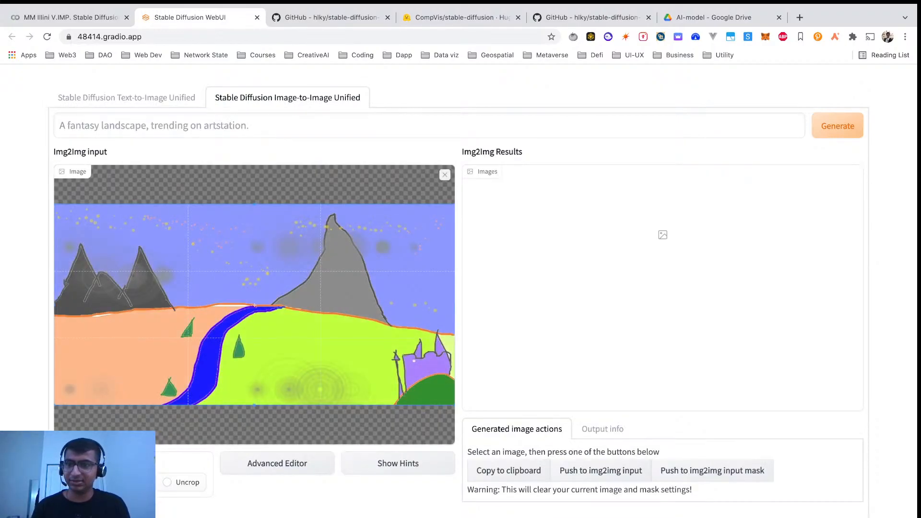
click(127, 98)
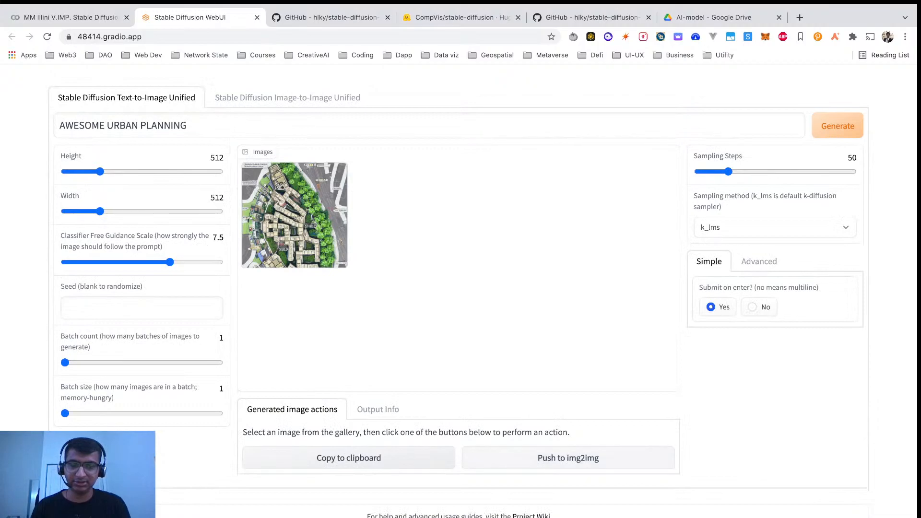
click(287, 97)
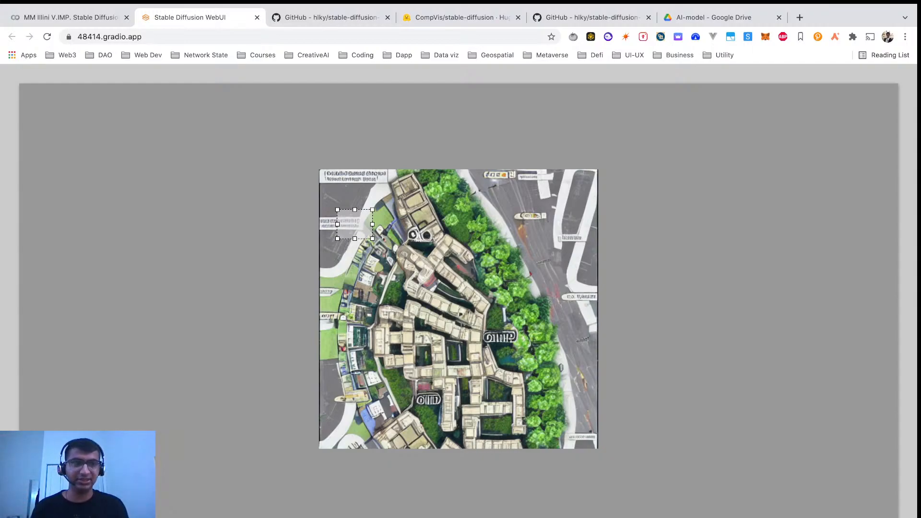
Send the urban image to img2img and paint a mask near its upper middle
click(287, 97)
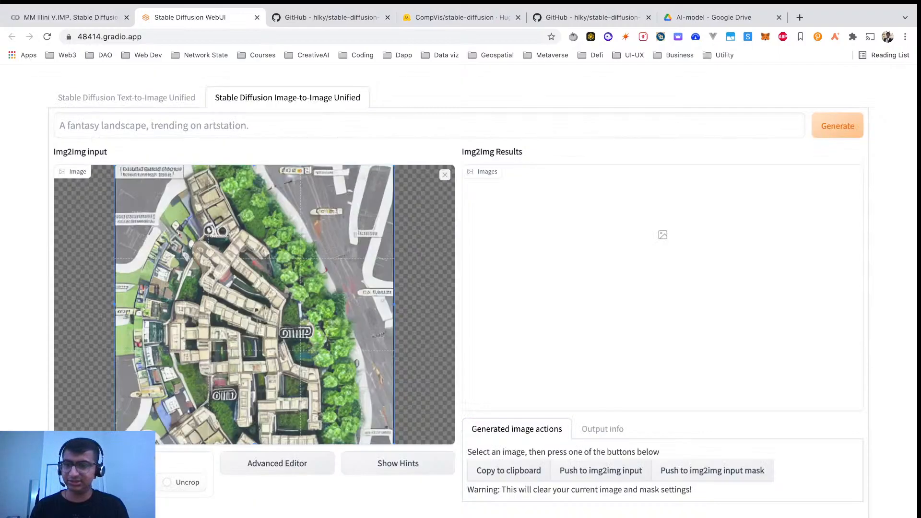
click(444, 175)
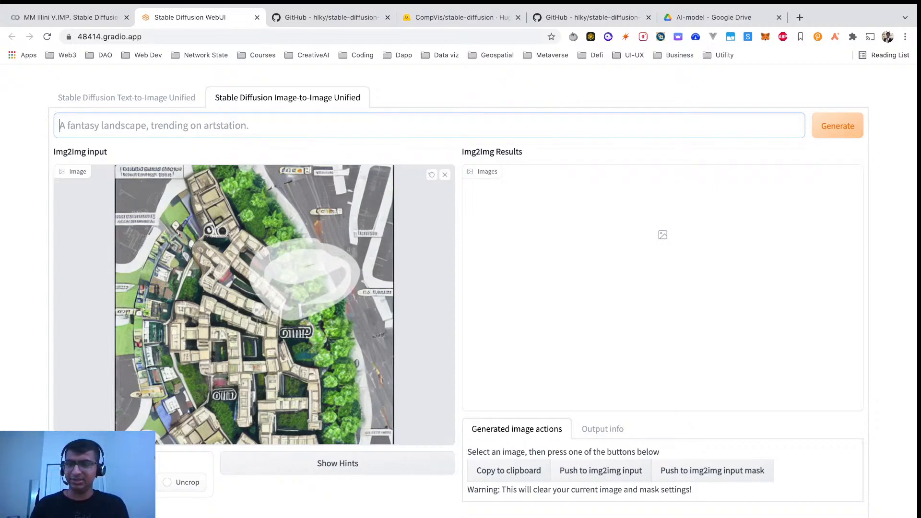
Enter the img2img prompt "MORE modern" and review the img2img settings
text(MOE)
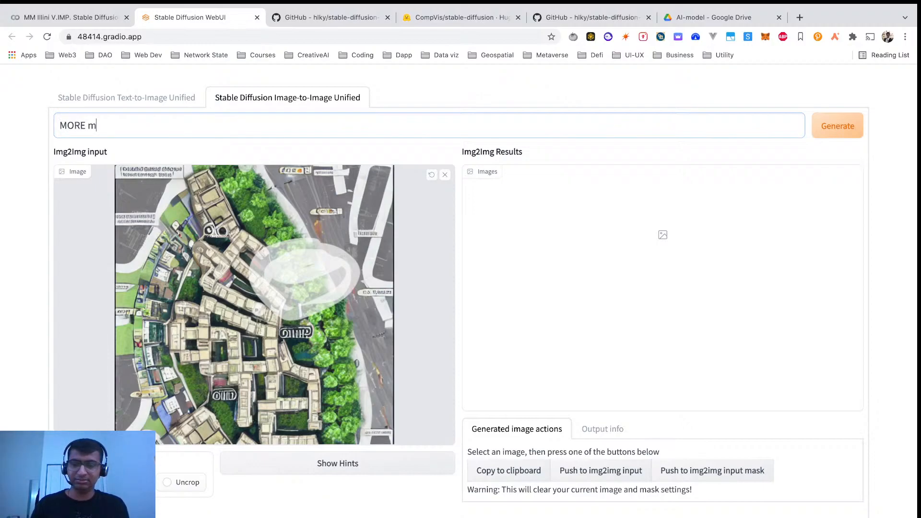
text(odern)
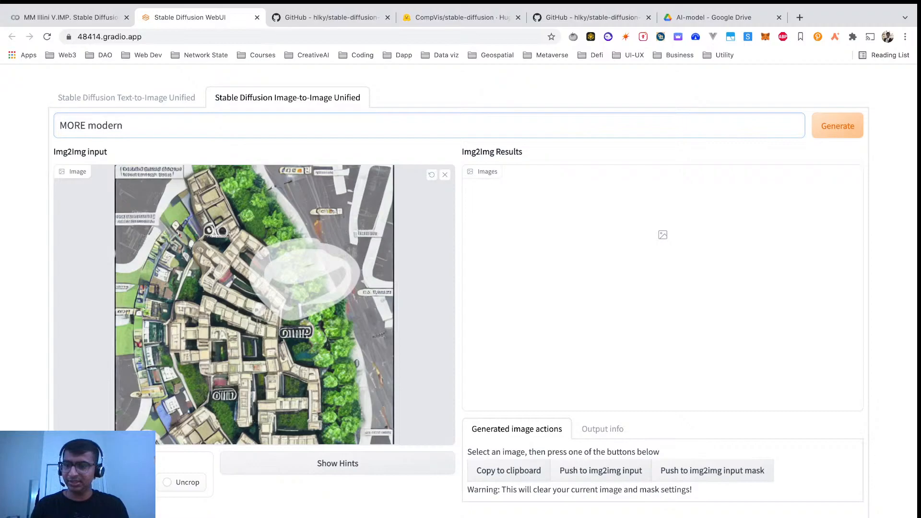
scroll(down, 3)
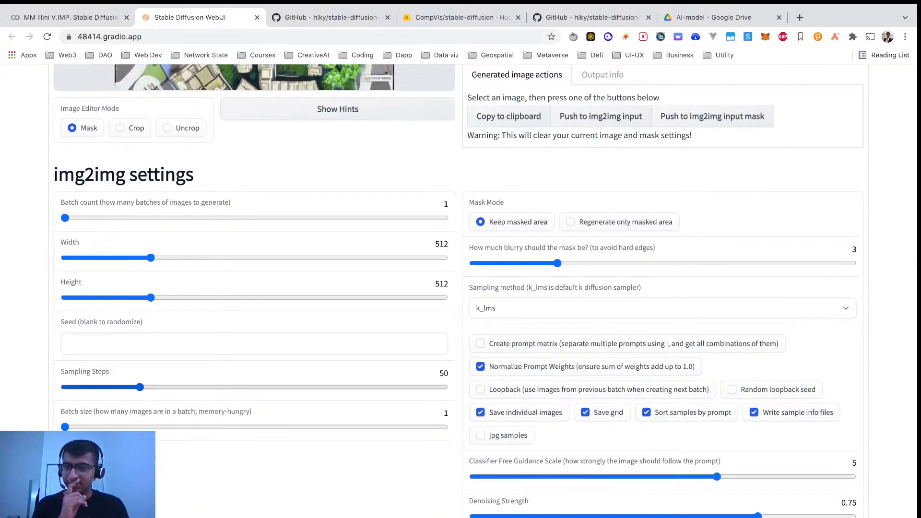
drag(139, 386, 102, 387)
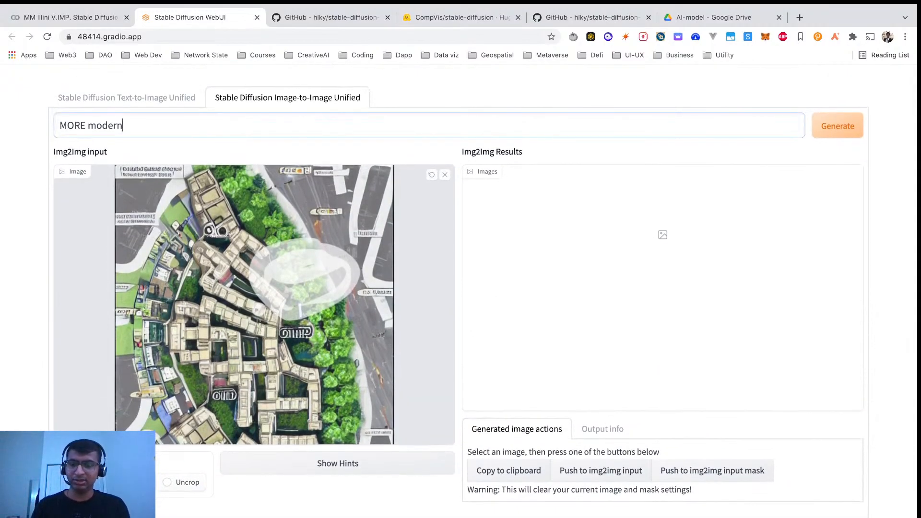
Complete the prompt as "MORE modern urban design" and generate from the masked input
text(ur)
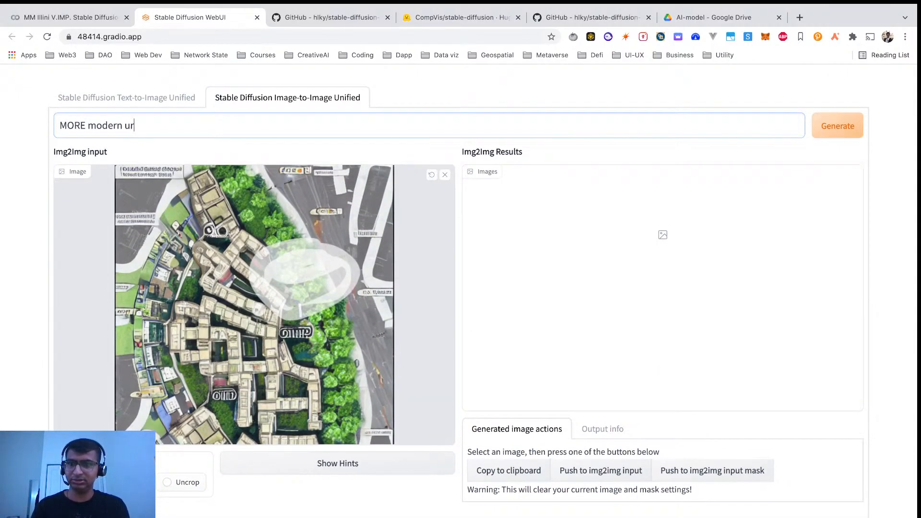
text(ban)
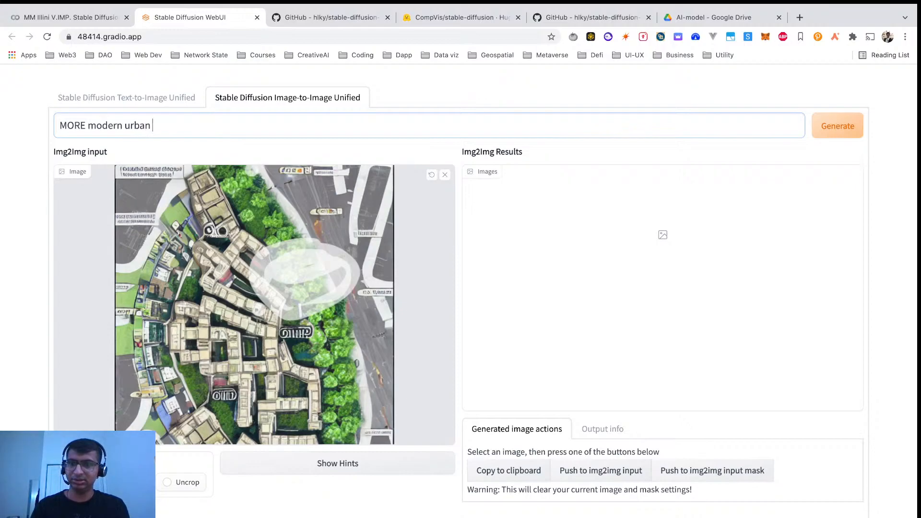
scroll(down, 3)
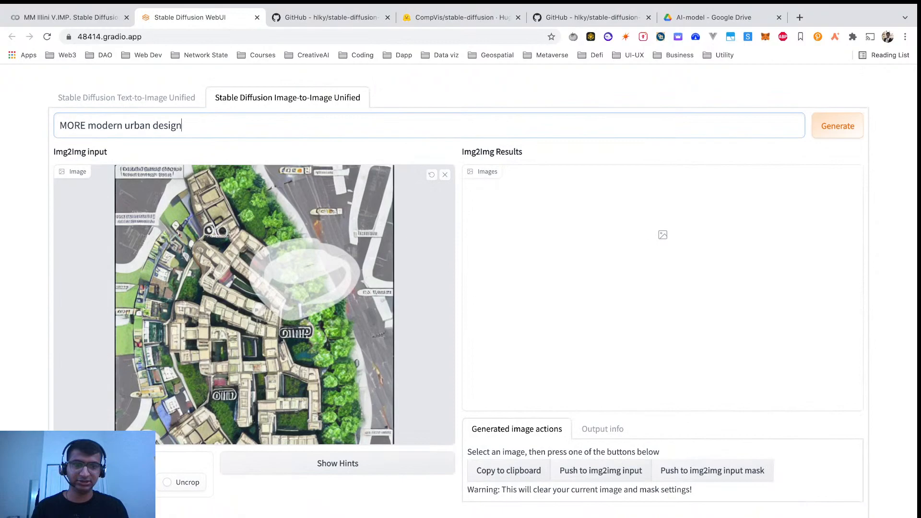
click(837, 126)
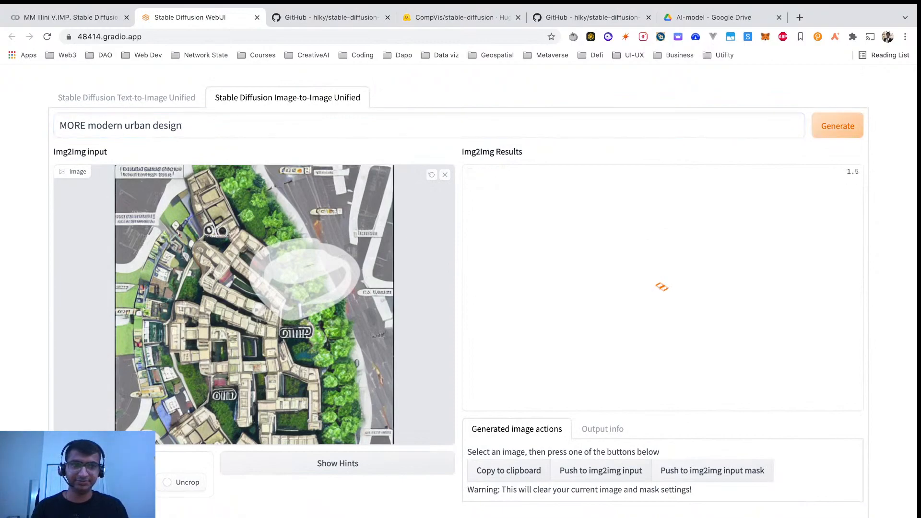
Enlarge the modern urban design result, then switch to the project's GitHub repository tab
scroll(down, 3)
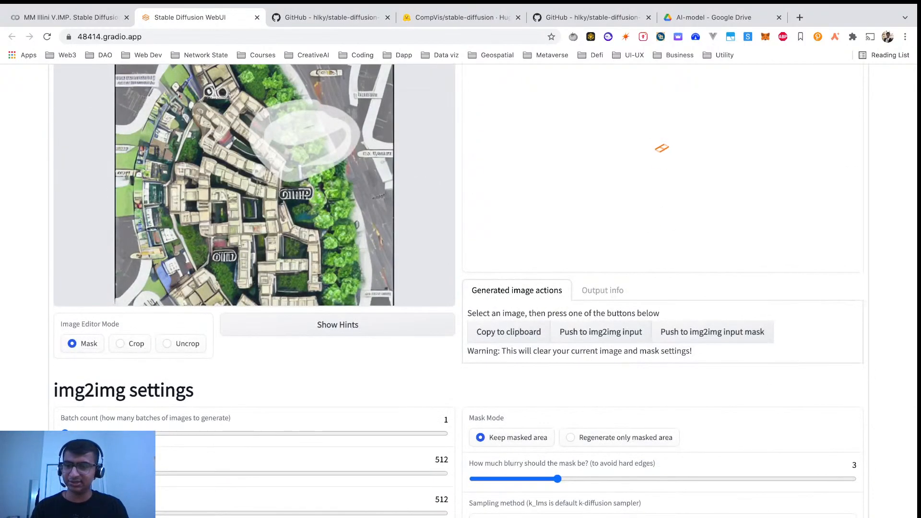
scroll(up, 3)
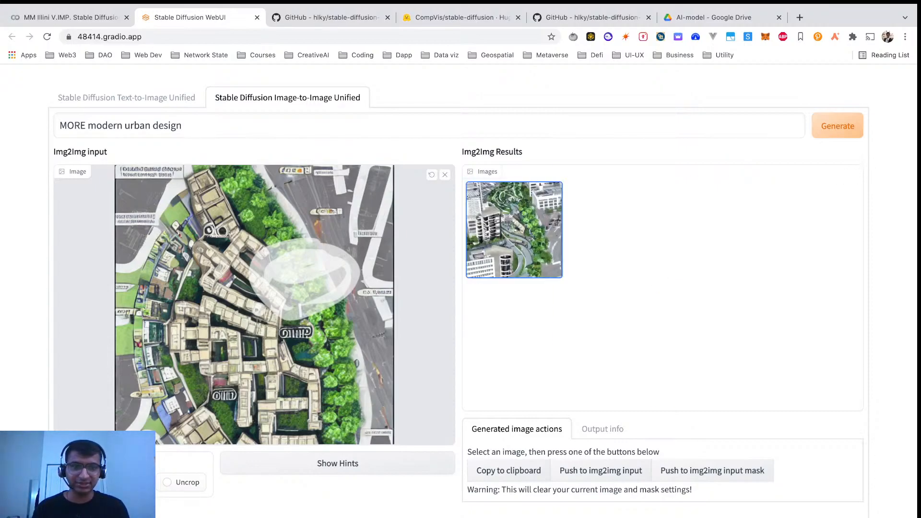
click(513, 229)
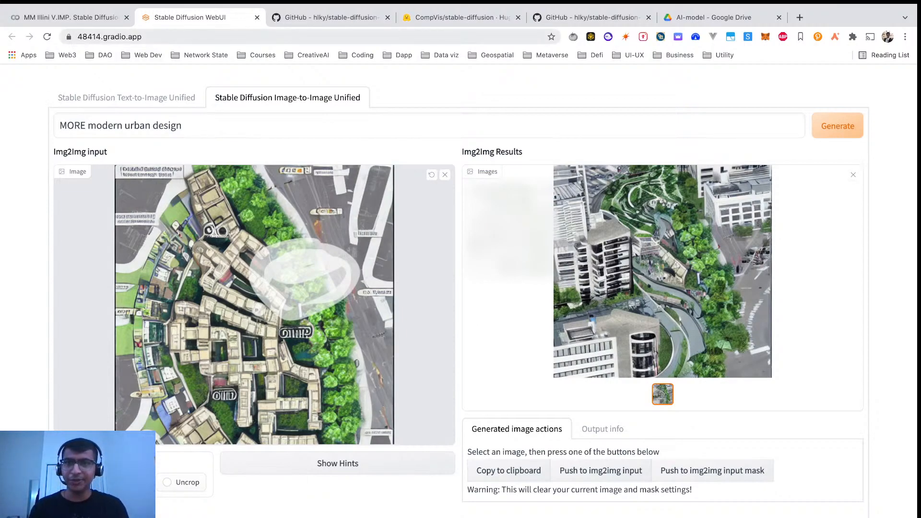
click(330, 17)
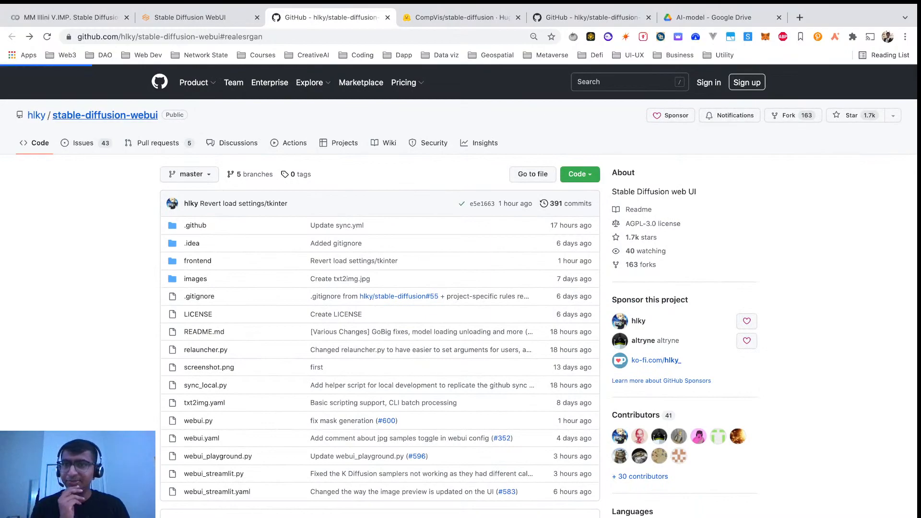
Launch the hlky/stable-diffusion-webui README's Open in Colab notebook
scroll(down, 3)
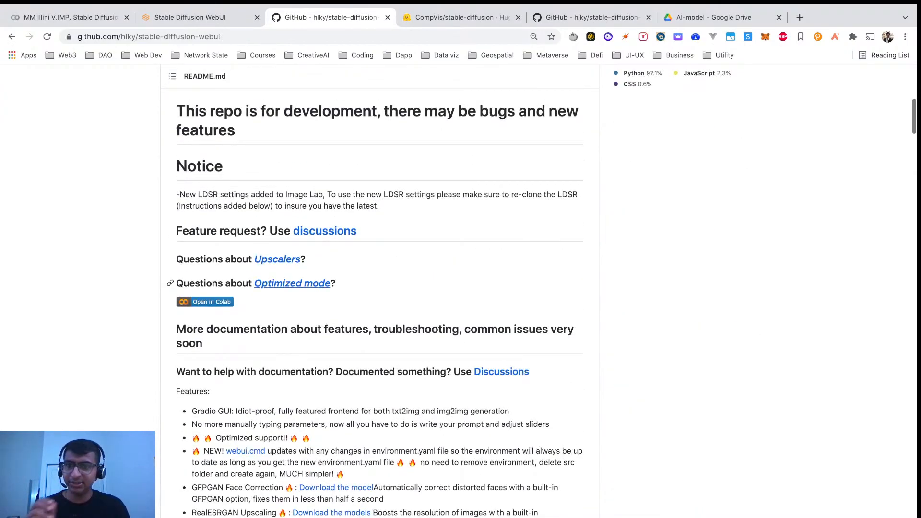
click(205, 301)
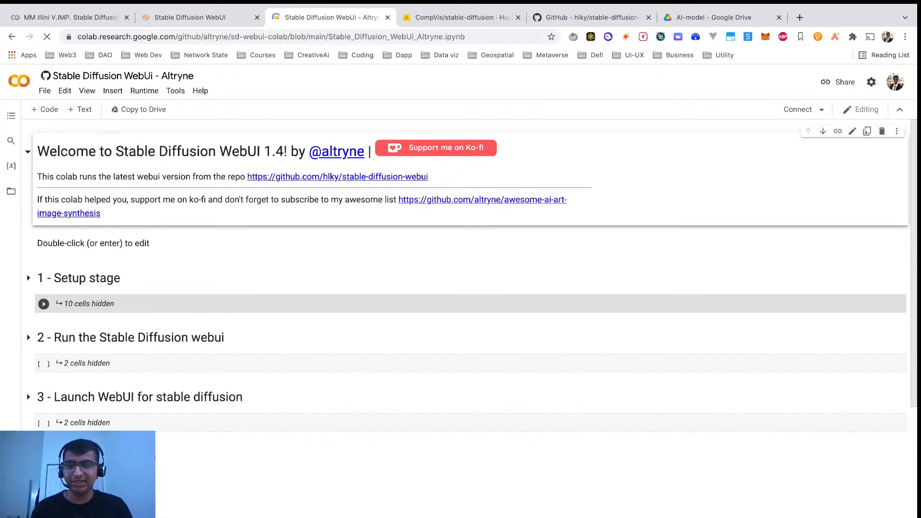
Close the Colab notebook tab, bringing the CompVis/stable-diffusion Hugging Face page forward
click(43, 304)
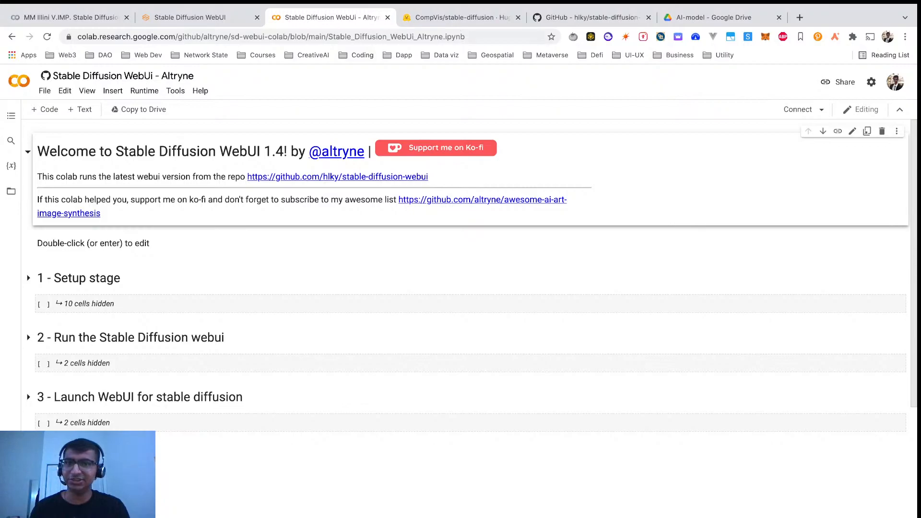
click(330, 17)
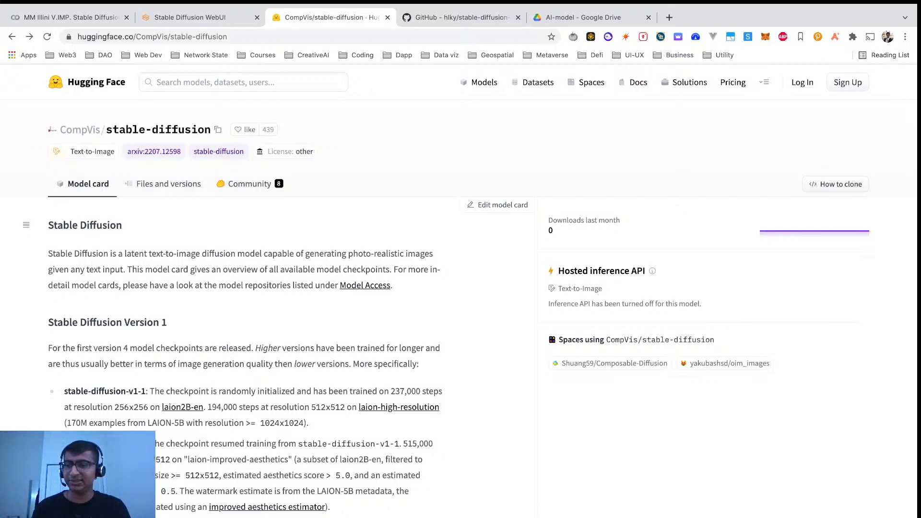
Note the sd-v1-4 checkpoint name, close the model page, and show the Drive AI-model folder
scroll(down, 3)
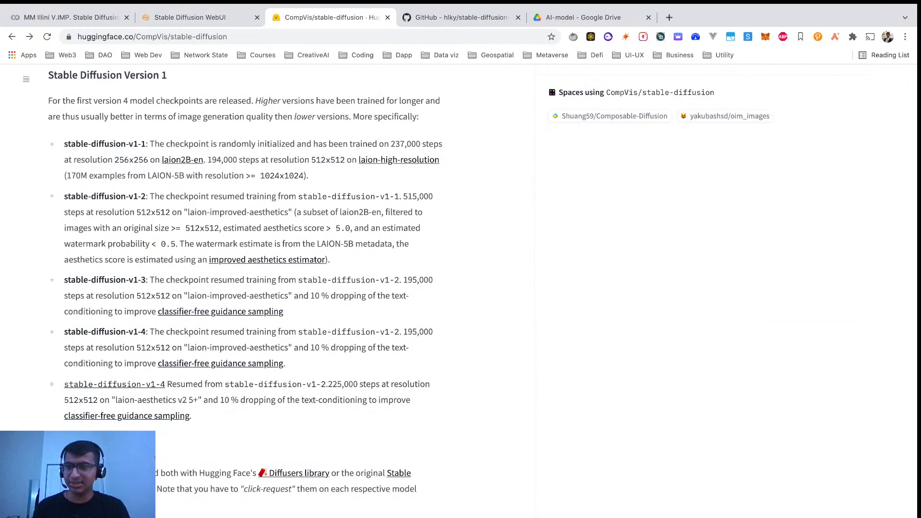
double_click(136, 332)
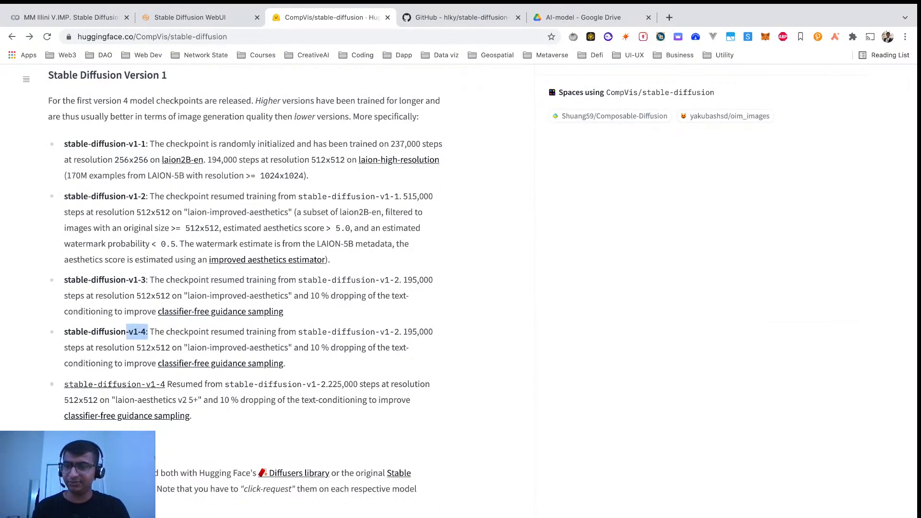
scroll(down, 3)
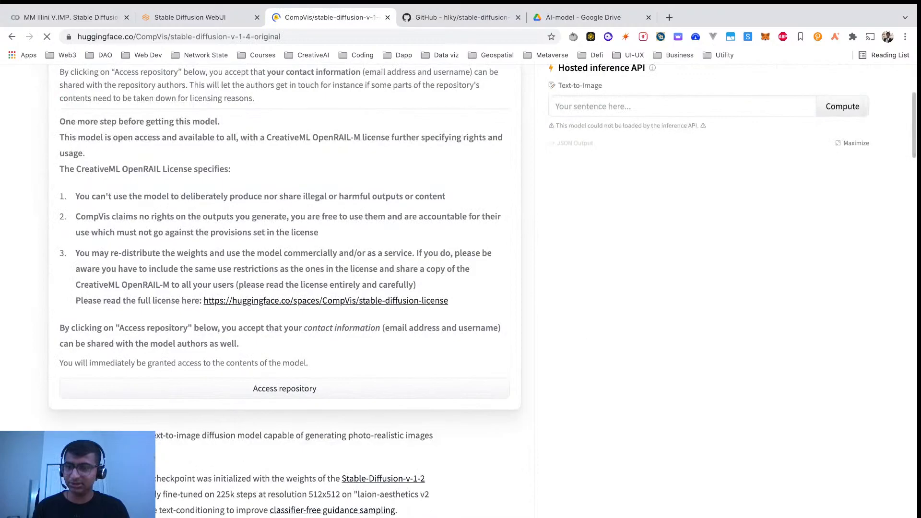
scroll(down, 3)
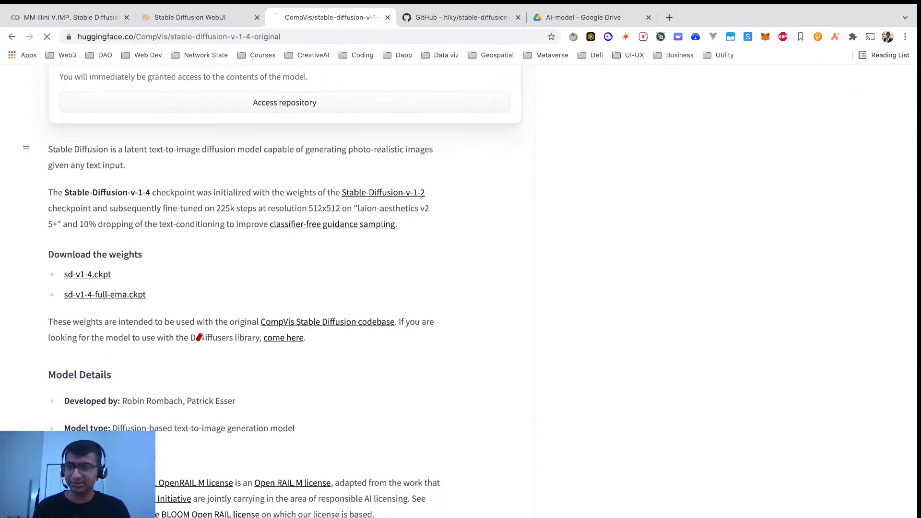
click(87, 274)
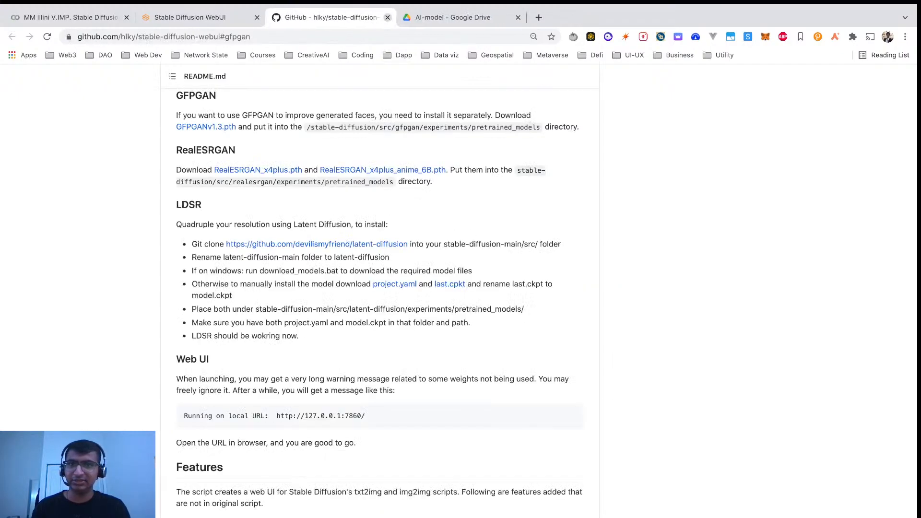
click(461, 17)
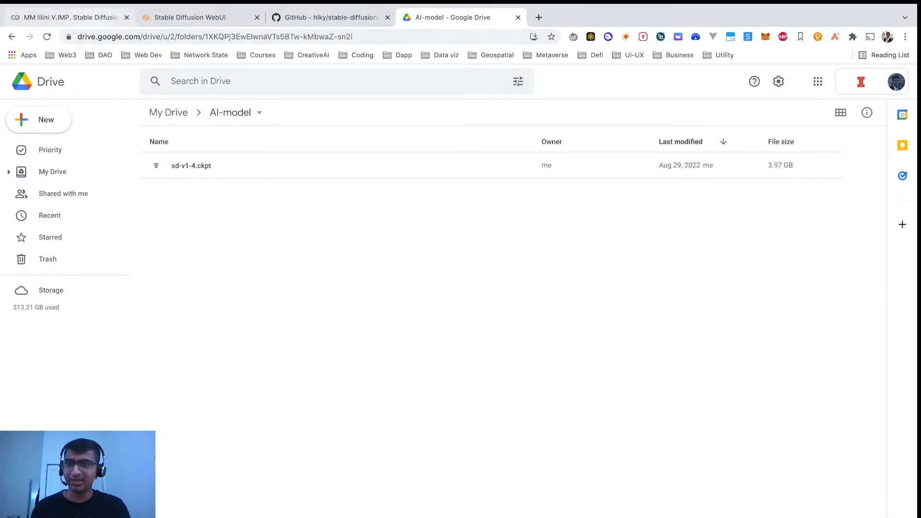
click(67, 17)
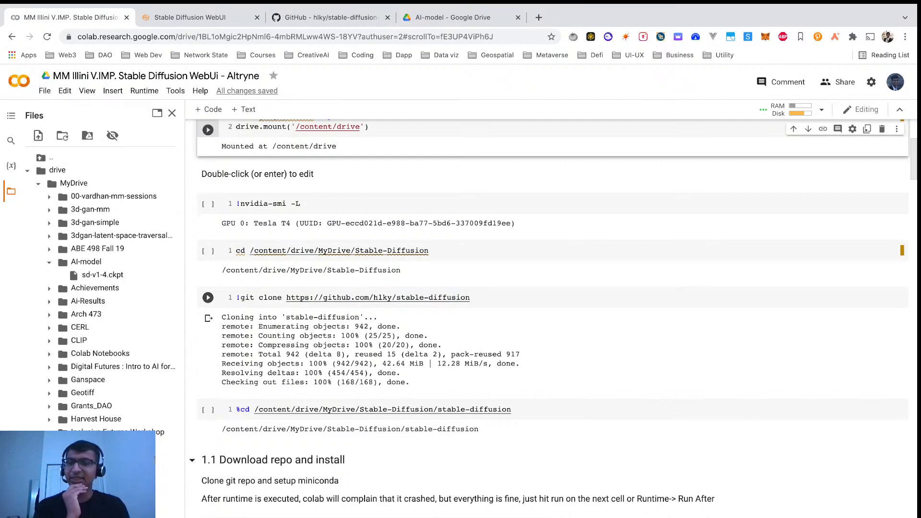
mouse_move(78, 340)
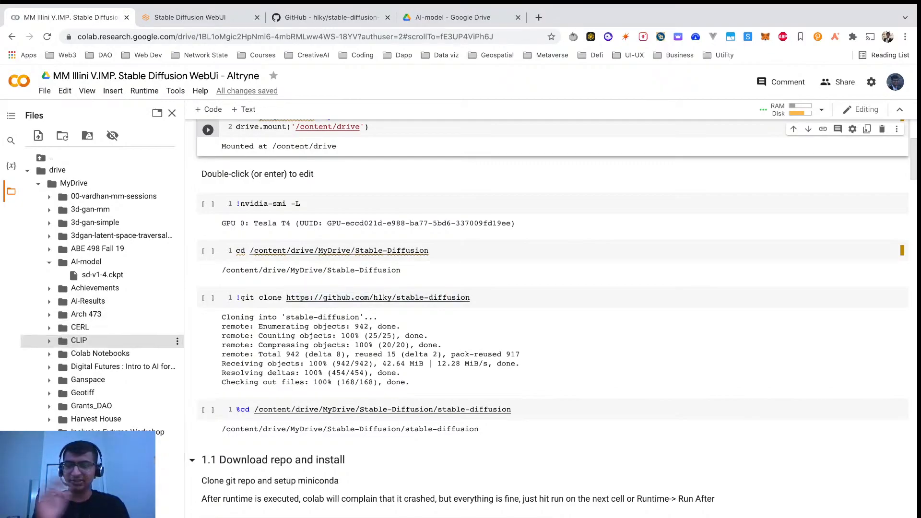
scroll(down, 3)
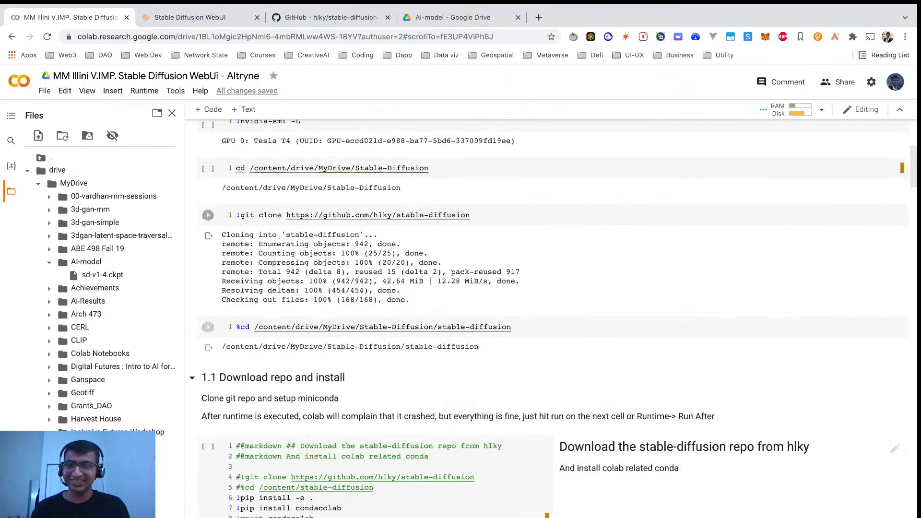
scroll(down, 3)
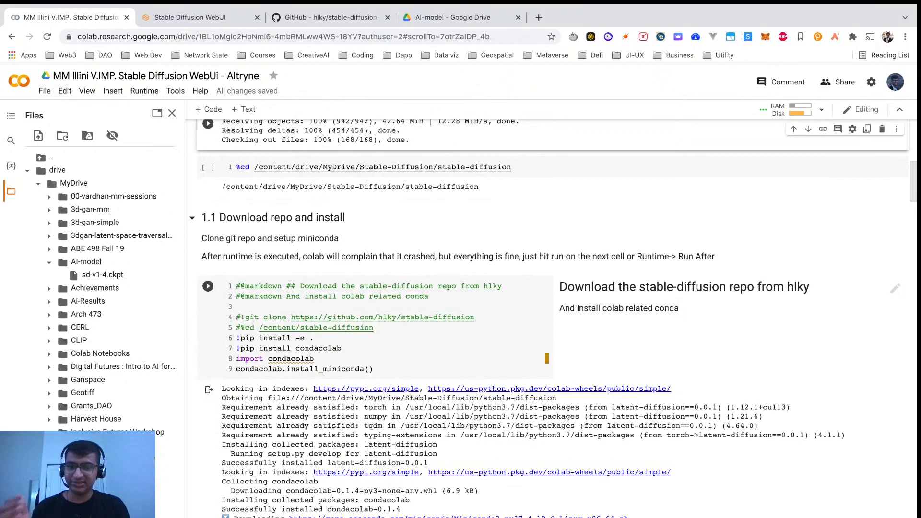
scroll(down, 3)
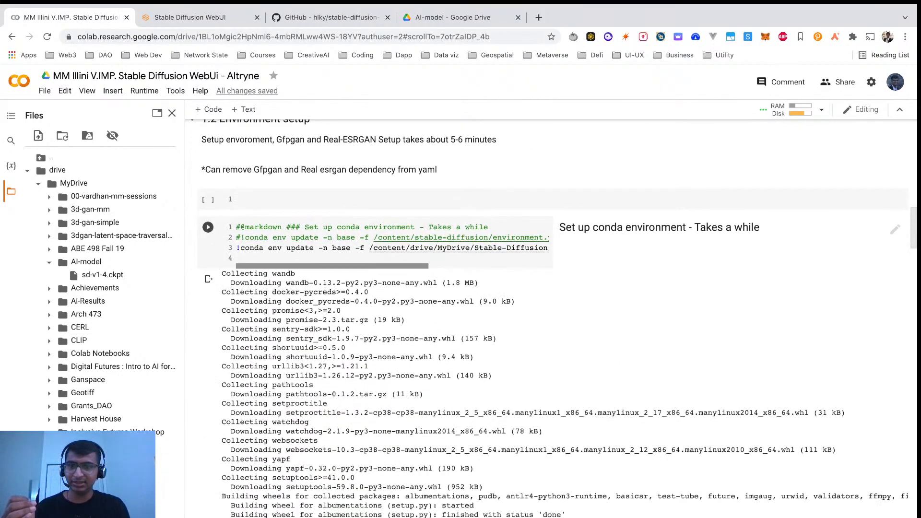
scroll(down, 3)
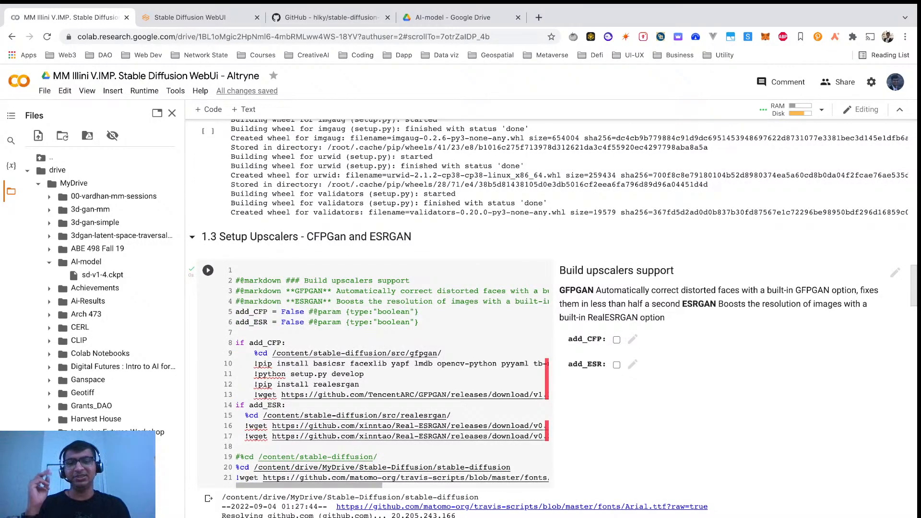
click(207, 270)
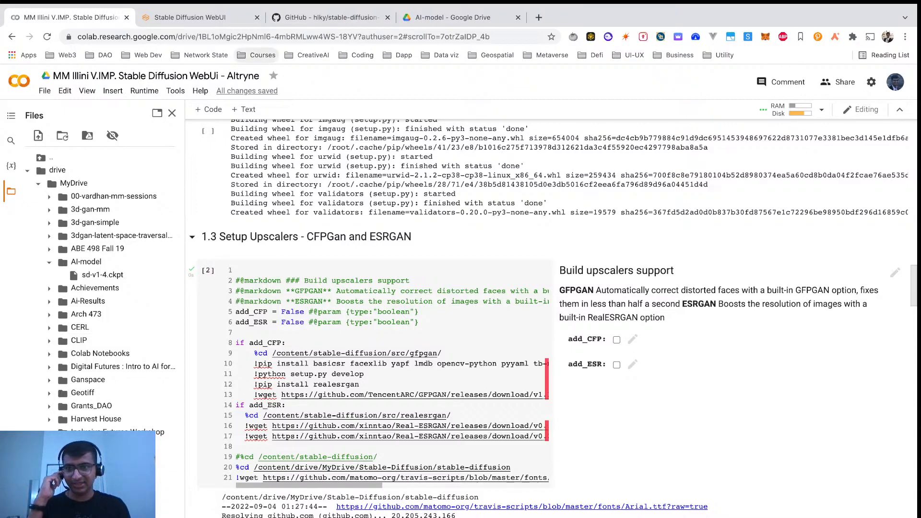
Check the running web UI, then read through the stable-diffusion-webui GitHub README
click(189, 17)
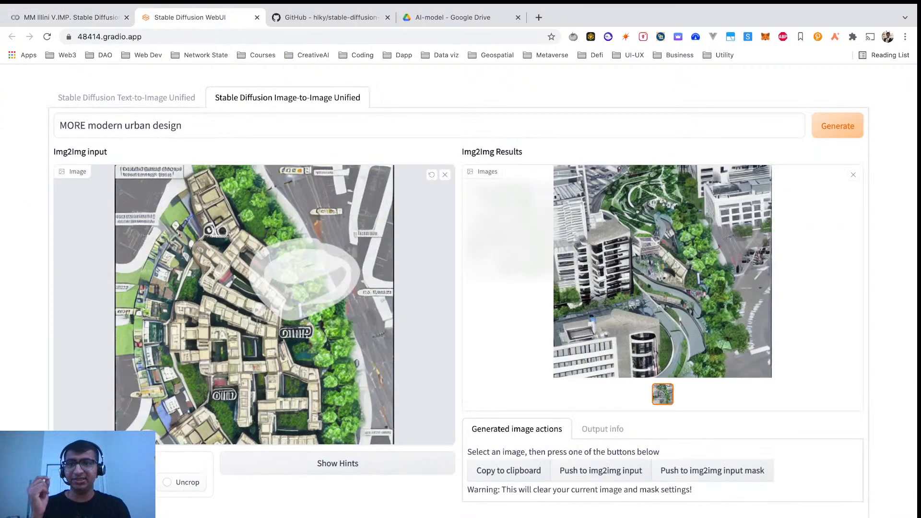
click(329, 18)
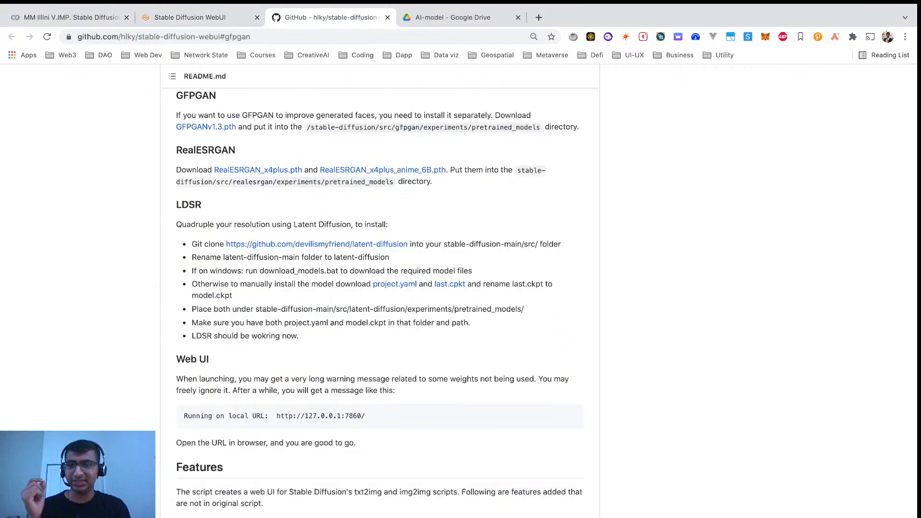
scroll(down, 3)
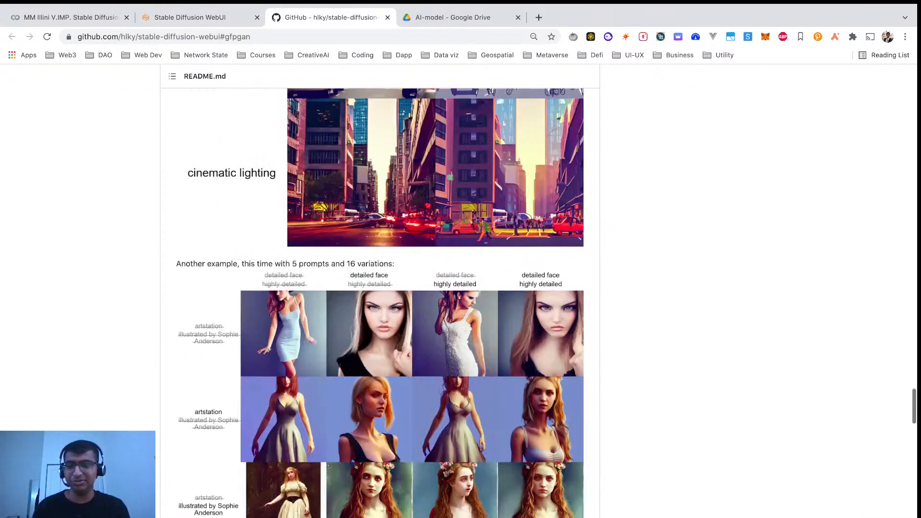
scroll(down, 3)
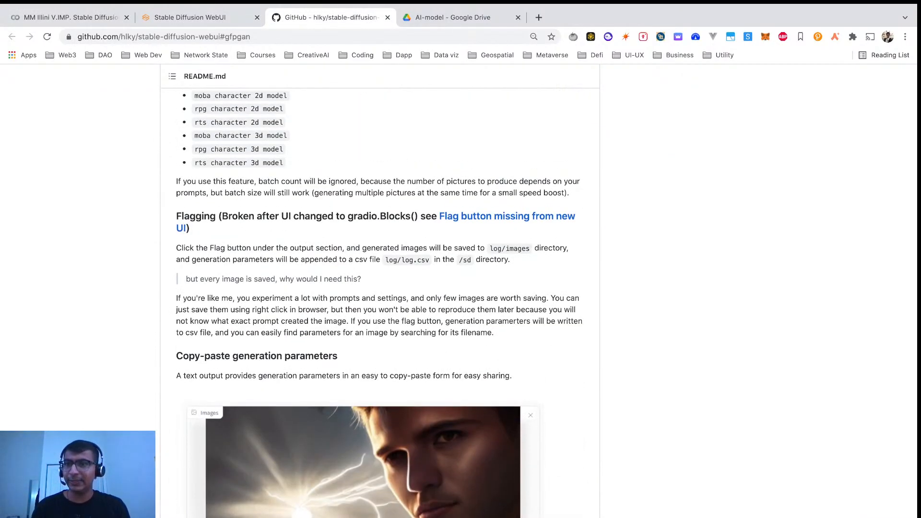
Return to the setup notebook and move down past model loading to the Launch WebUI cell
click(68, 18)
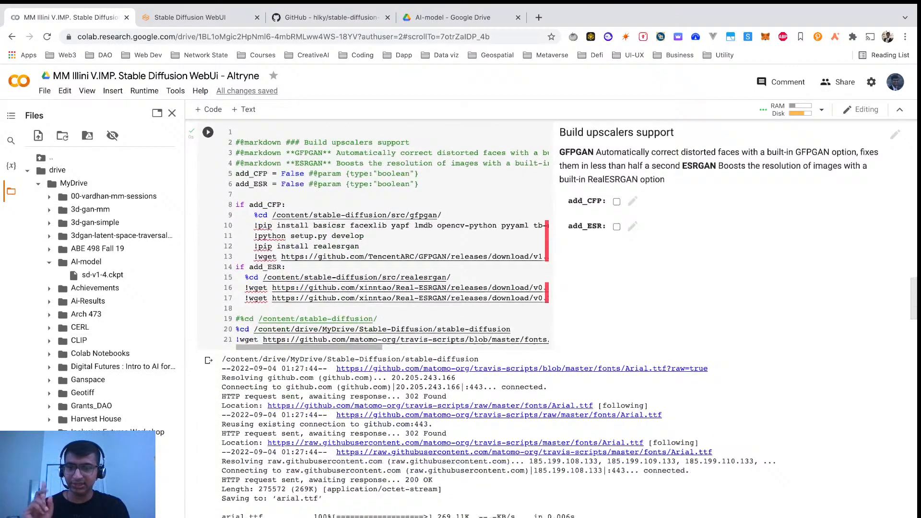
scroll(down, 3)
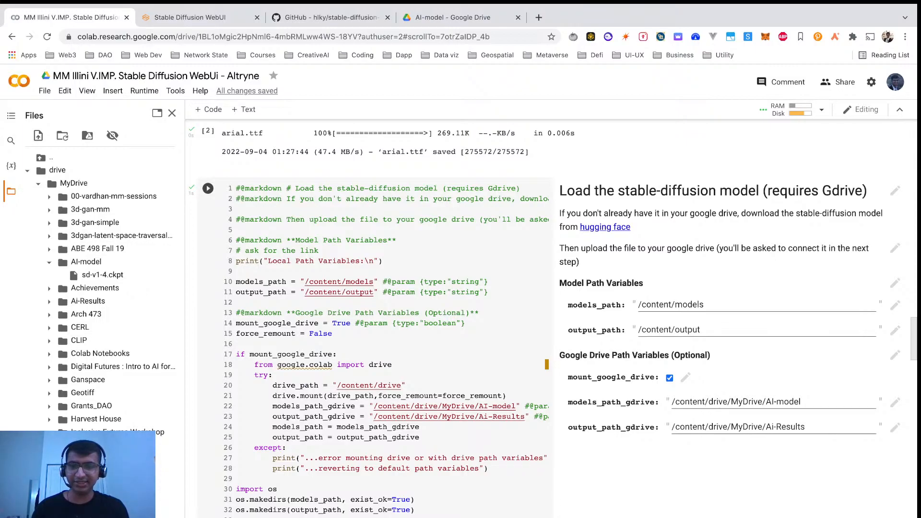
click(207, 188)
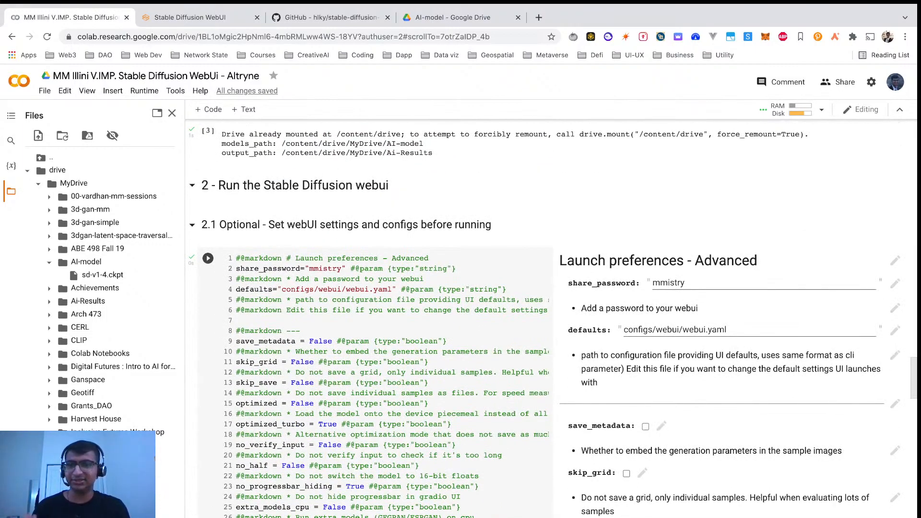
scroll(down, 3)
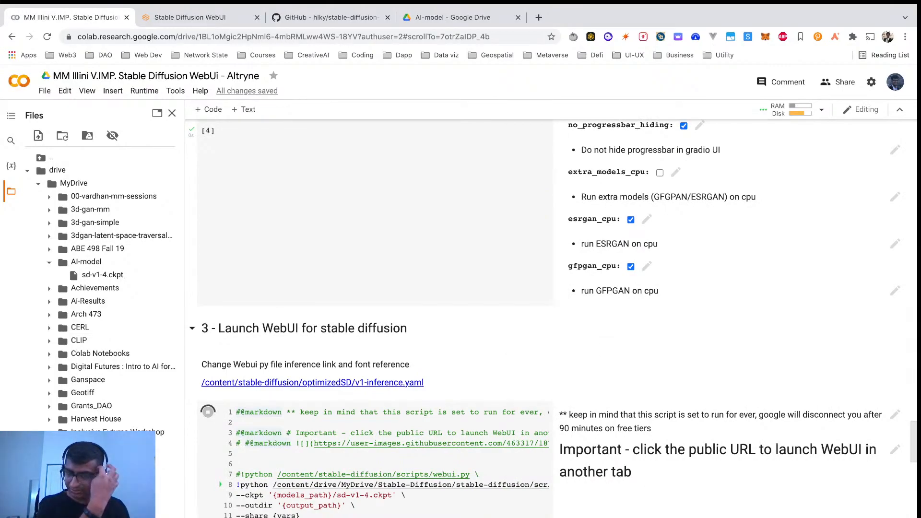
scroll(down, 3)
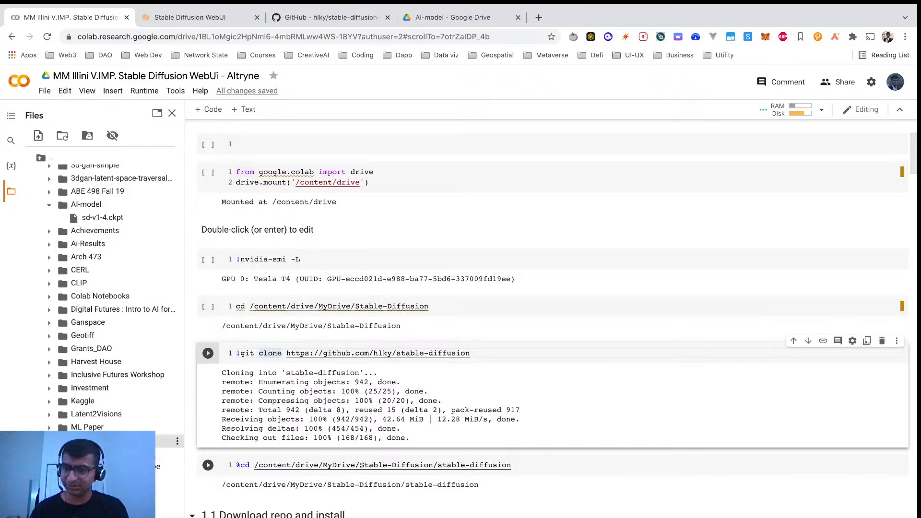
Expand Stable-Diffusion > stable-diffusion > scripts in Files and view webui.py's optimizedSD/v1-inference.yaml reference
scroll(down, 3)
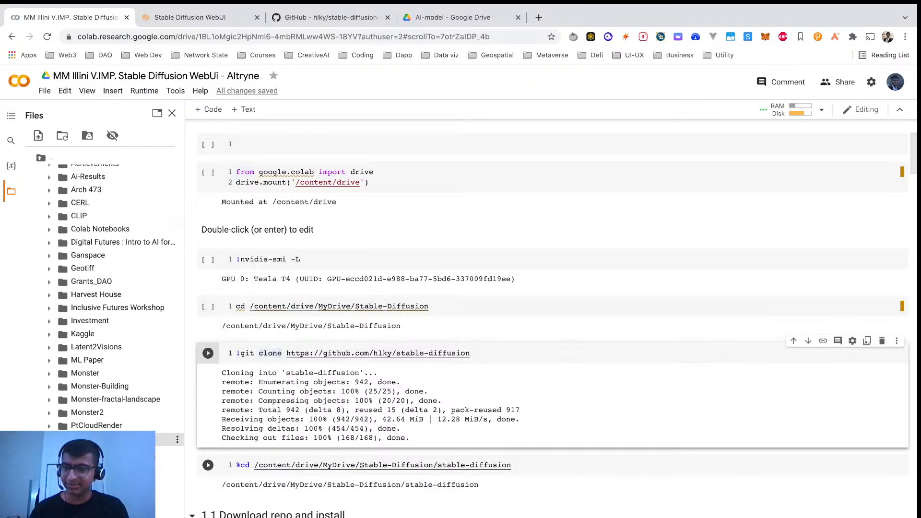
click(98, 356)
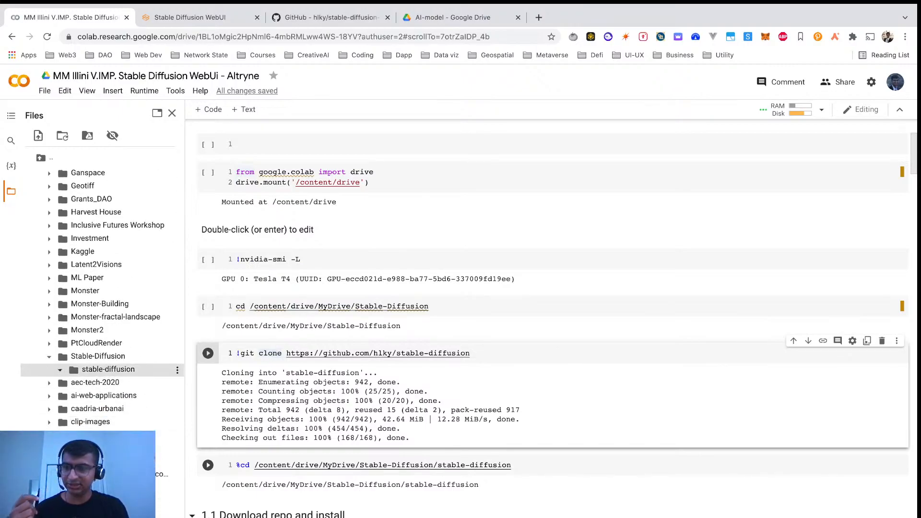
click(58, 368)
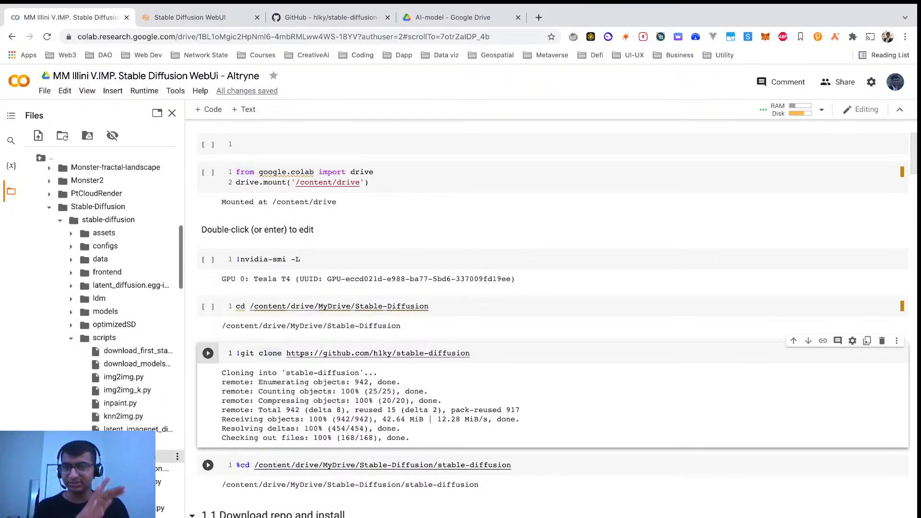
scroll(down, 3)
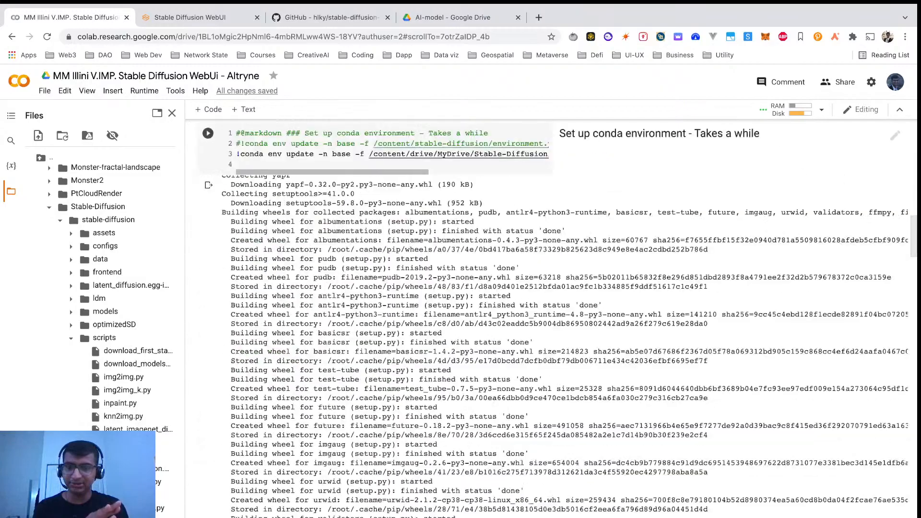
scroll(down, 3)
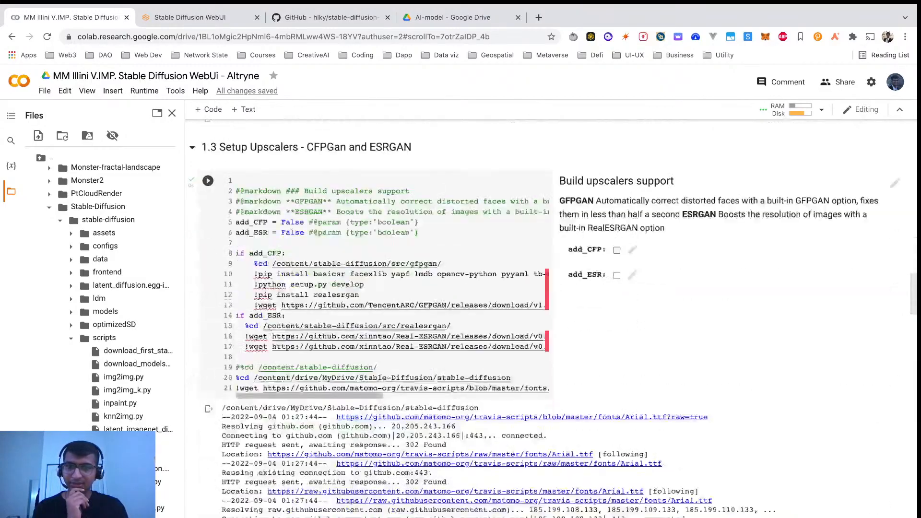
scroll(down, 3)
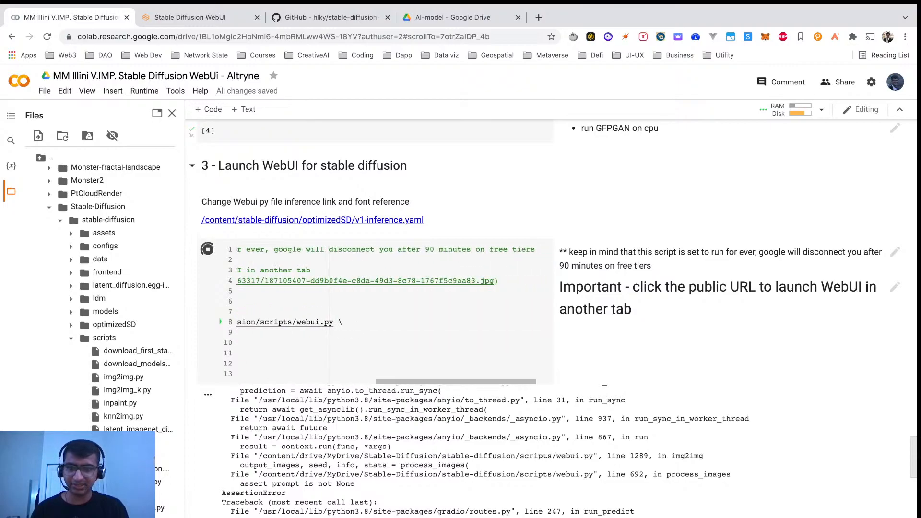
scroll(right, 3)
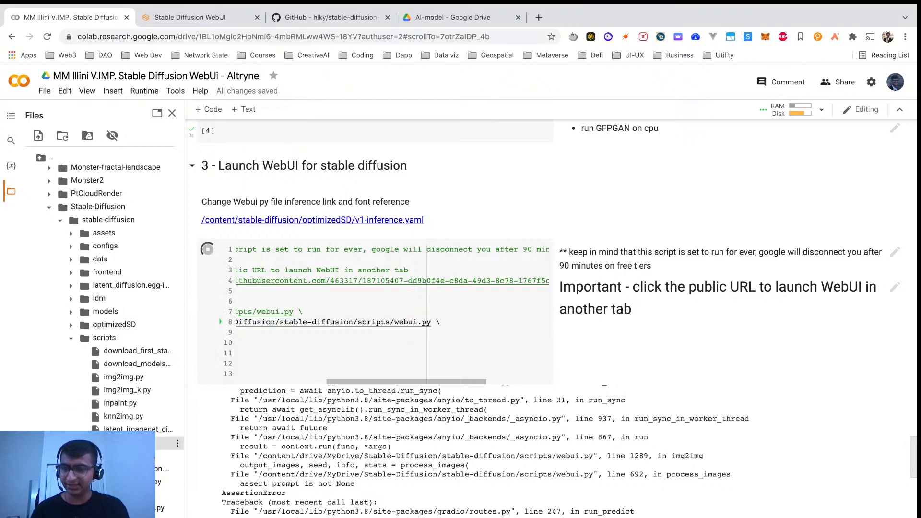
scroll(down, 3)
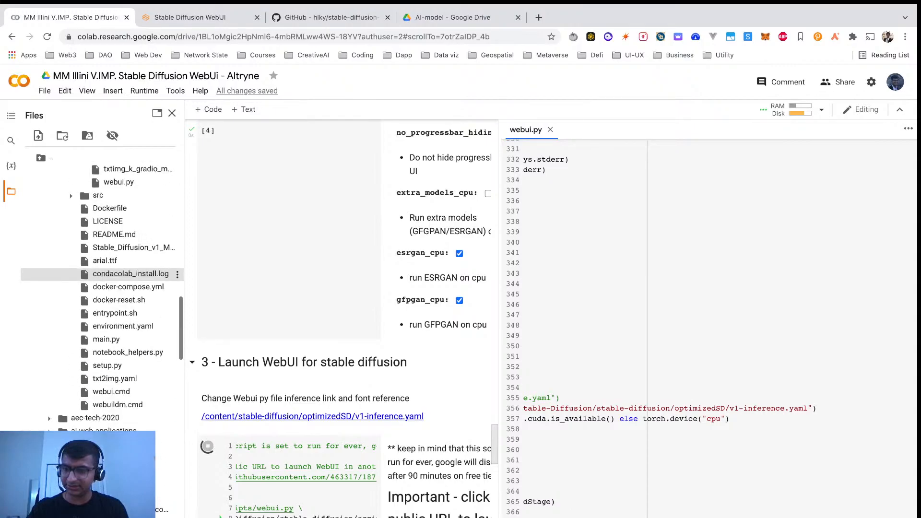
Expand the optimizedSD folder in Files to reveal v1-inference.yaml
click(60, 201)
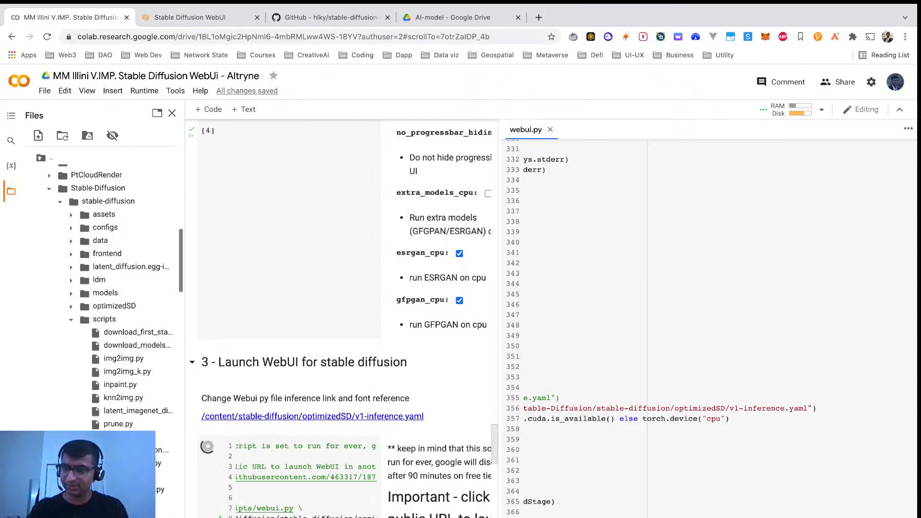
click(114, 305)
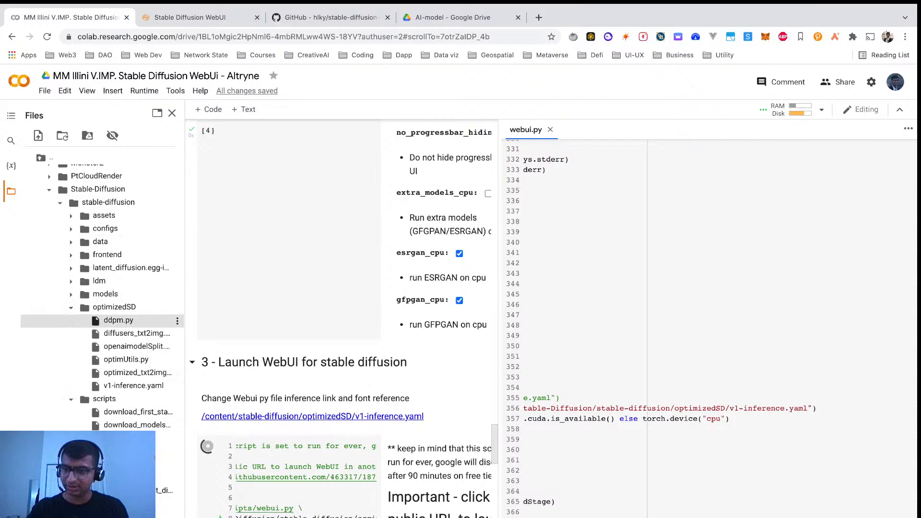